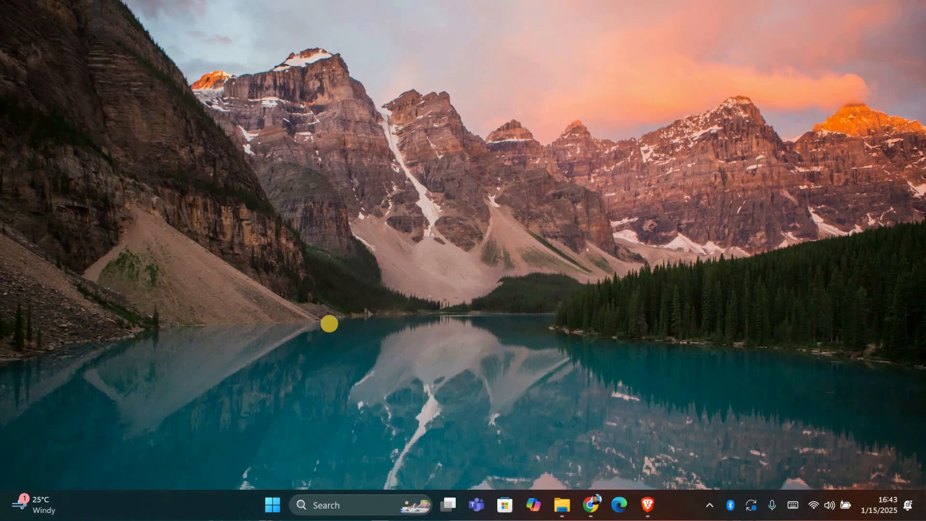
mouse_move(468, 340)
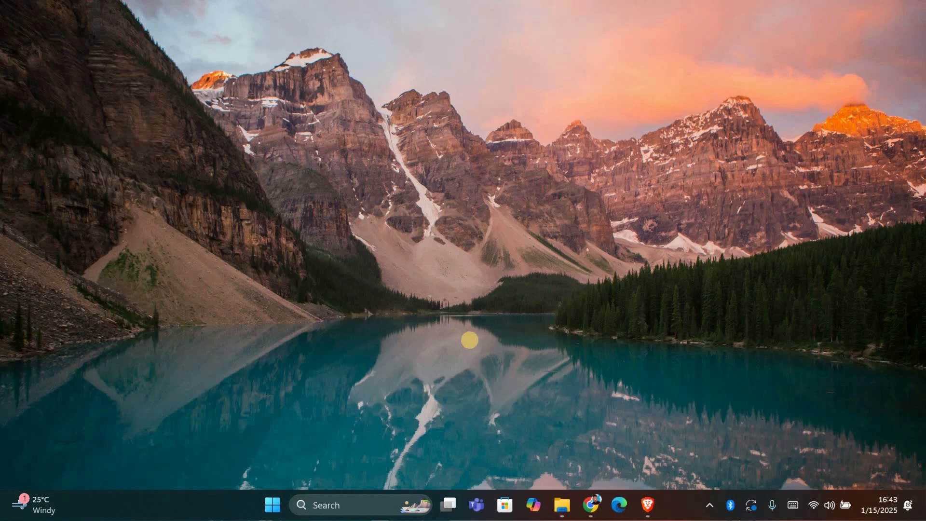
mouse_move(462, 345)
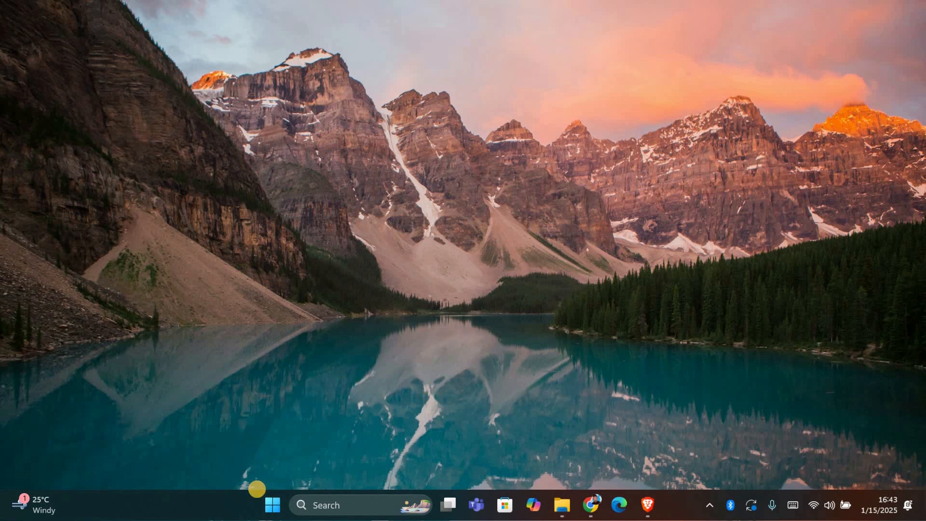
mouse_move(272, 505)
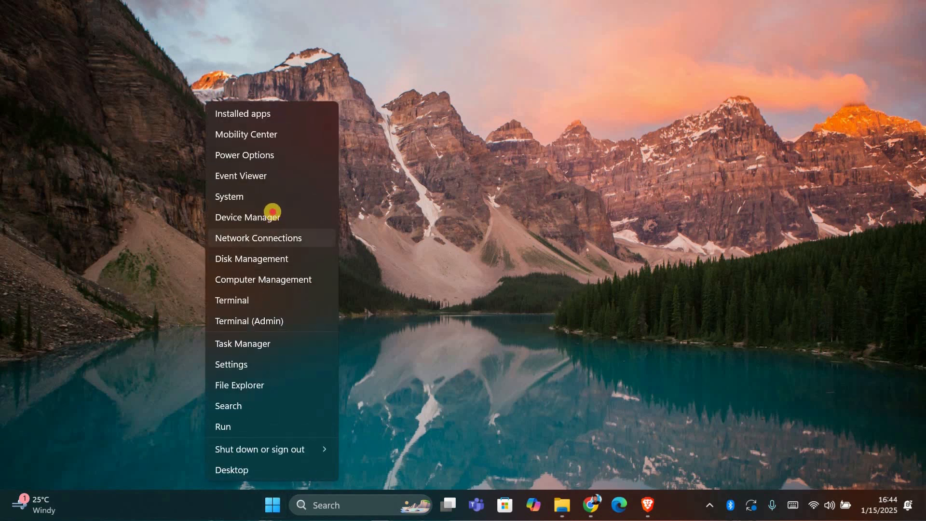
Step: Launch Device Manager from the Start button's quick link menu
click(248, 216)
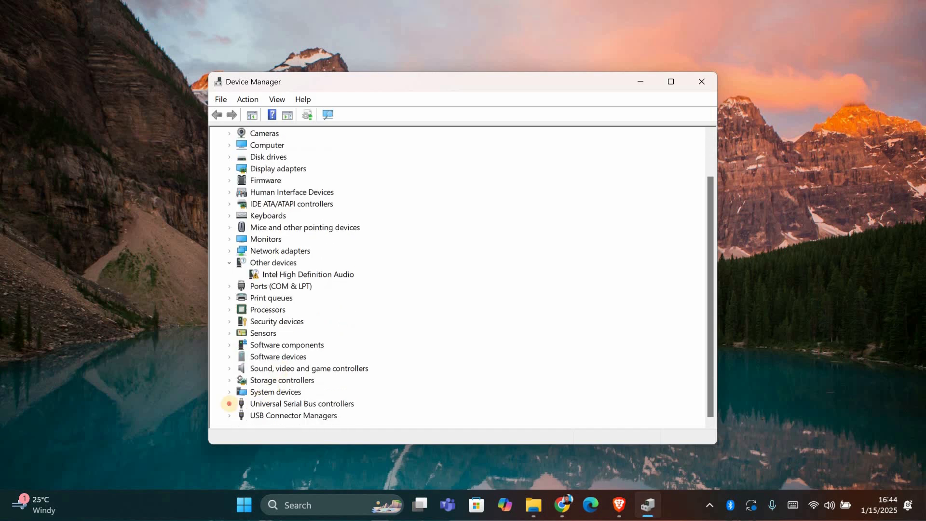
Step: Run an automatic driver search for USB Root Hub (USB 3.0), confirming the best driver is installed
click(230, 404)
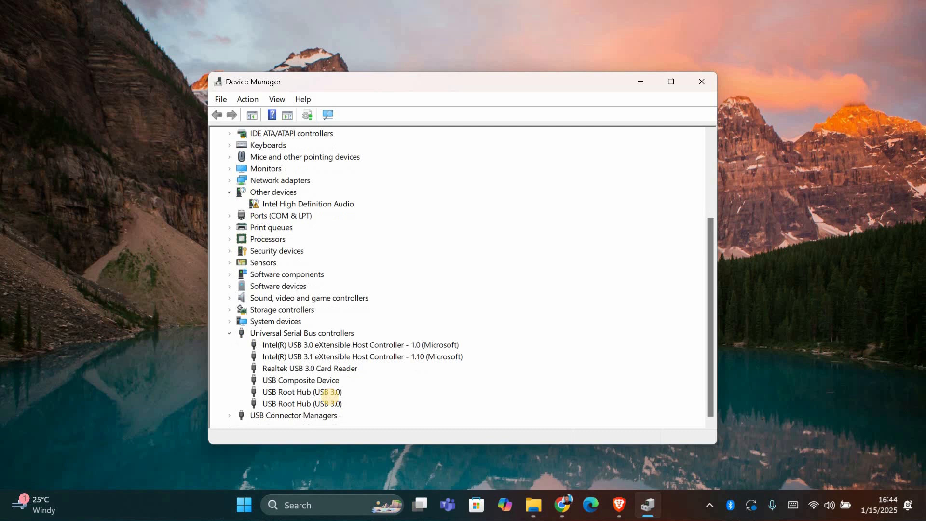
click(301, 392)
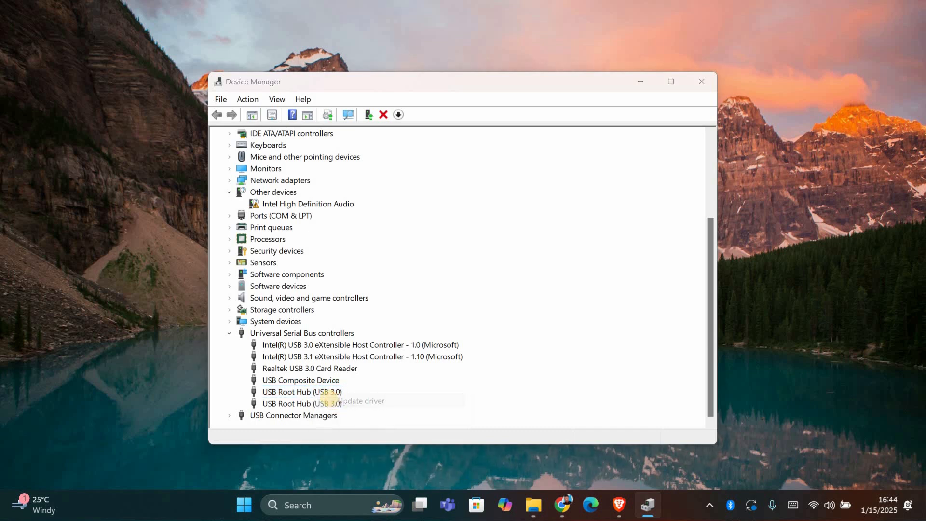
click(360, 400)
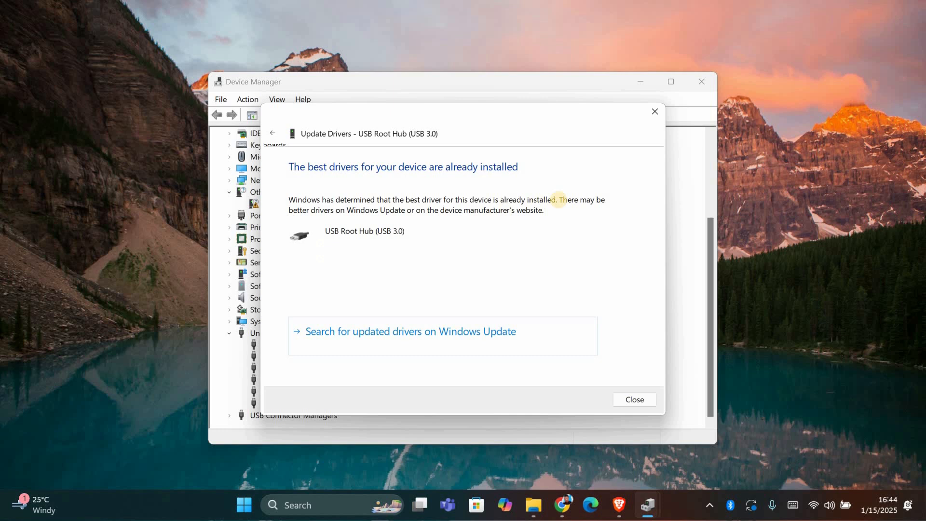
click(634, 400)
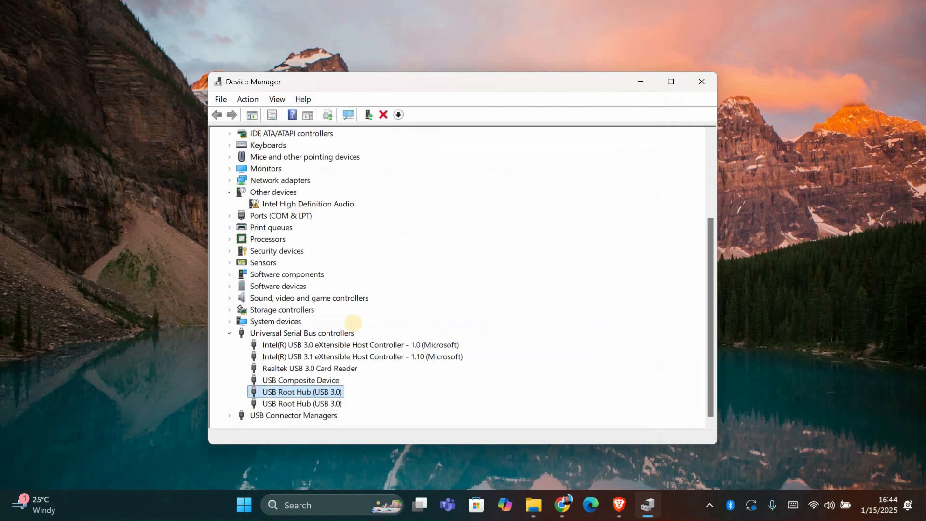
mouse_move(290, 391)
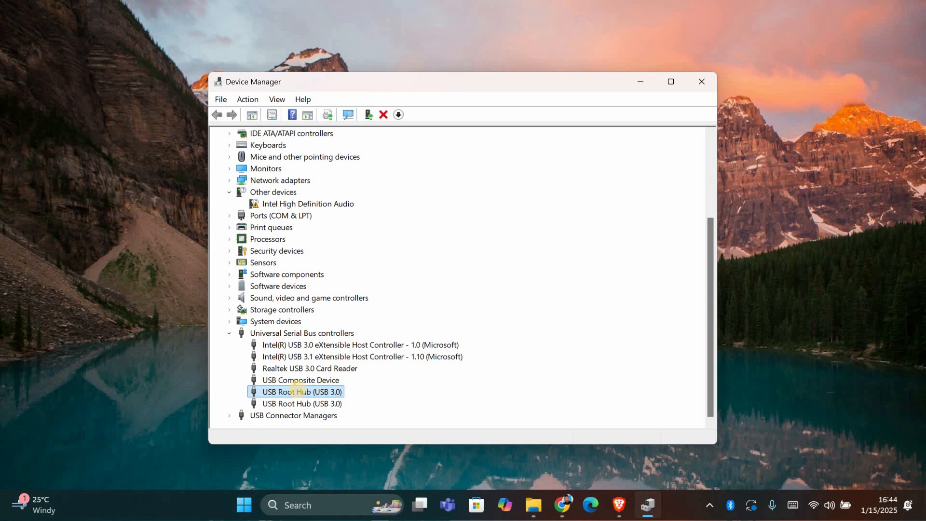
Step: Cancel the USB Root Hub (USB 3.0) uninstall warning and close Device Manager
right_click(301, 392)
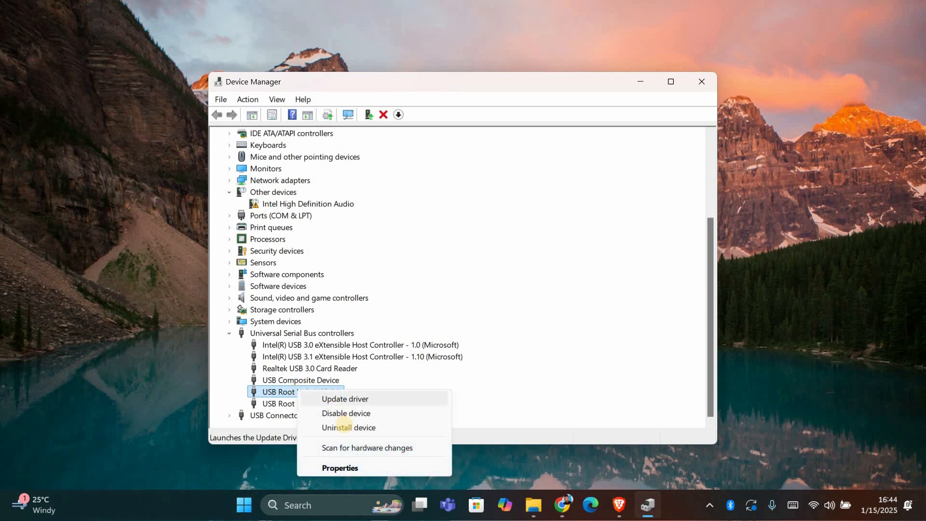
click(348, 427)
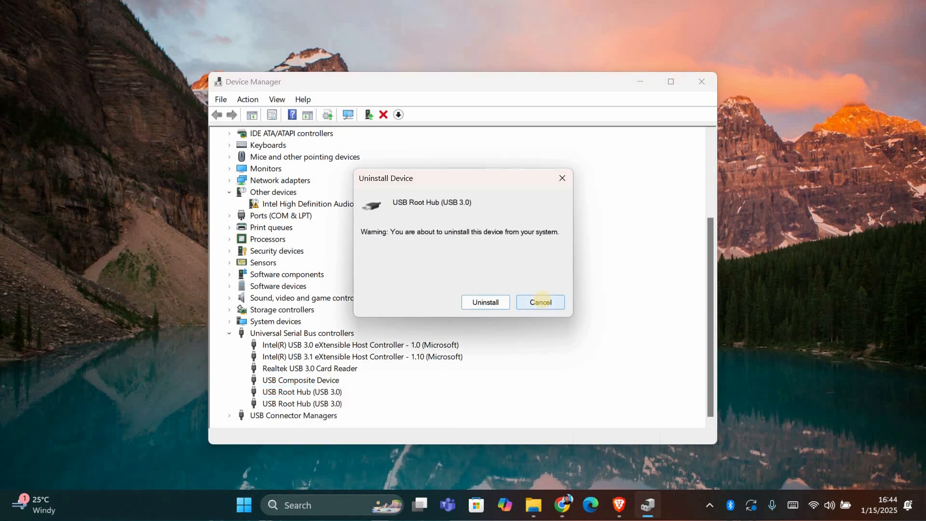
click(539, 302)
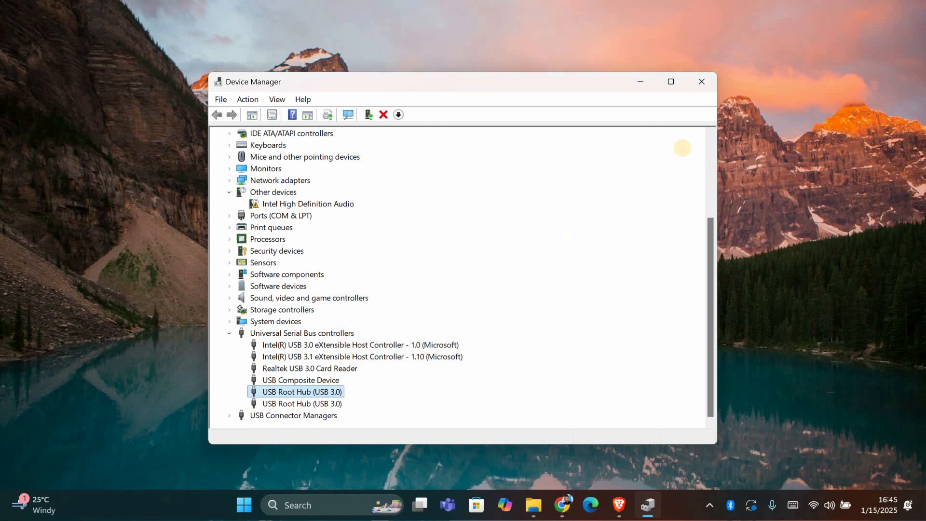
mouse_move(737, 71)
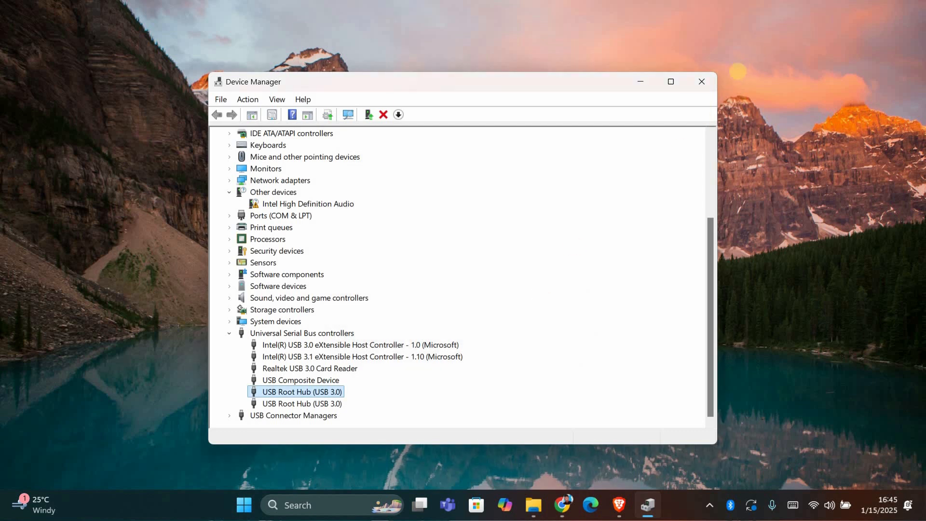
click(701, 82)
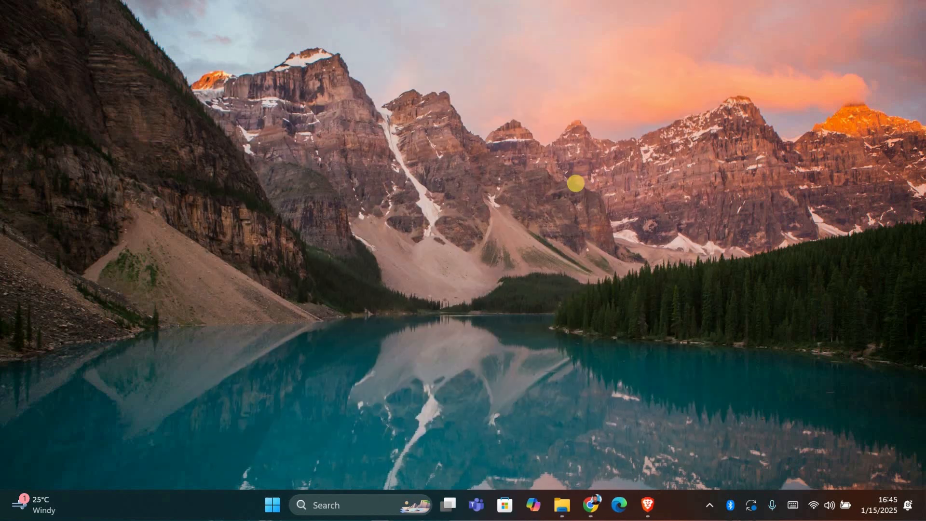